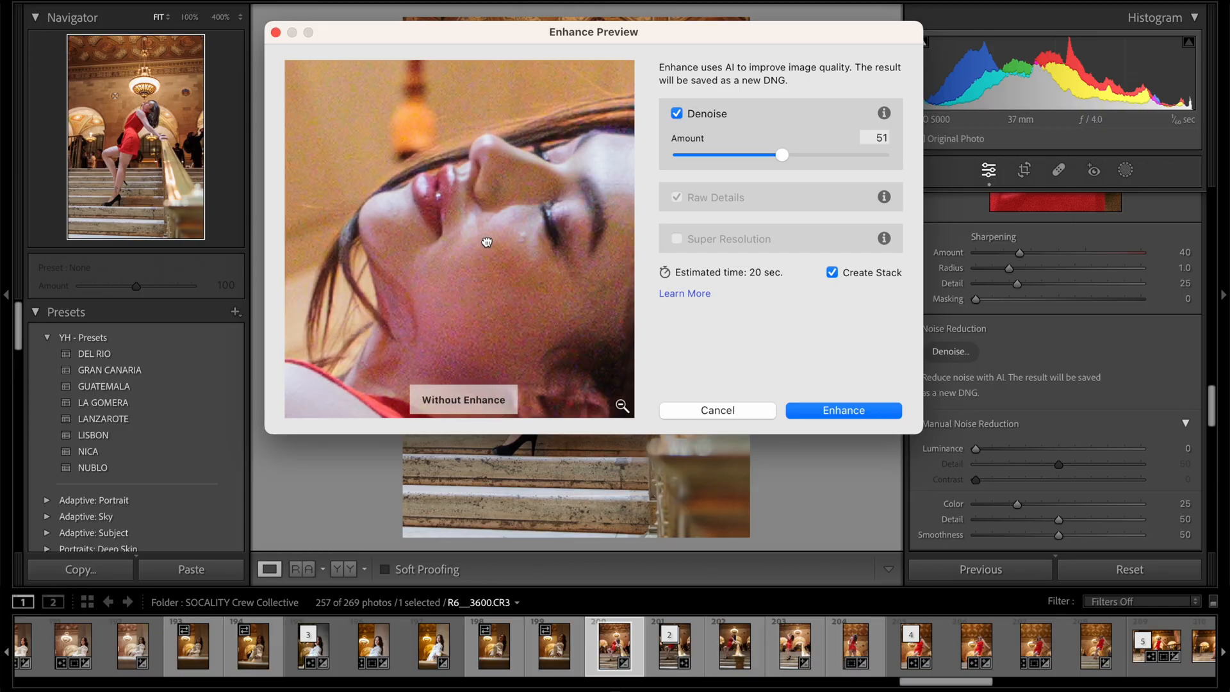
- Compare the model's face with and without AI denoise in the Enhance preview
left_click(843, 410)
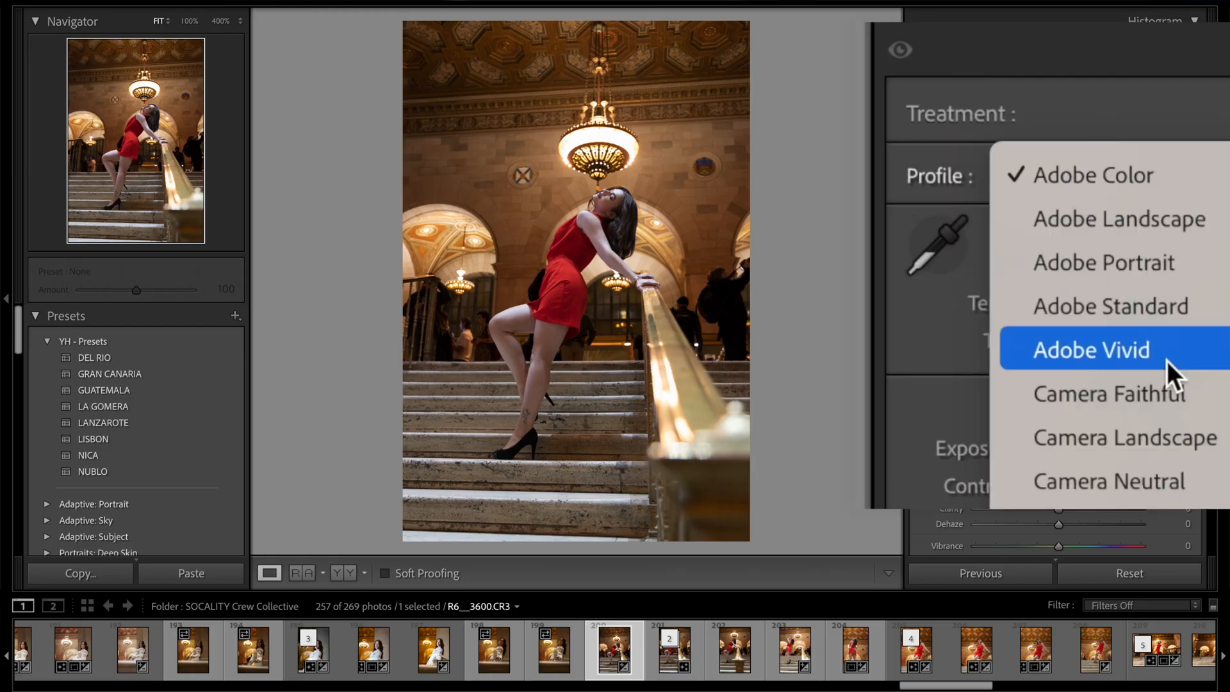
- Check the Profile dropdown before moving down to the Detail noise reduction settings
left_click(1110, 394)
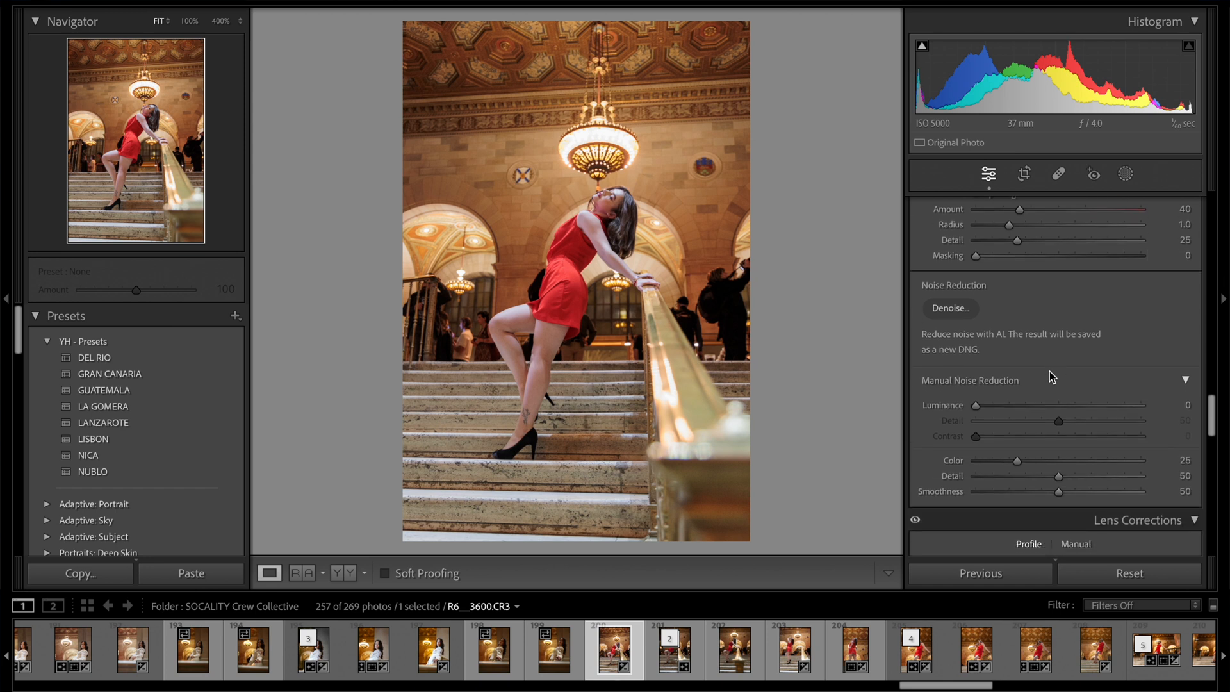
- Reopen the AI denoise preview at amount 50, zoomed in on the model's face
left_click(949, 307)
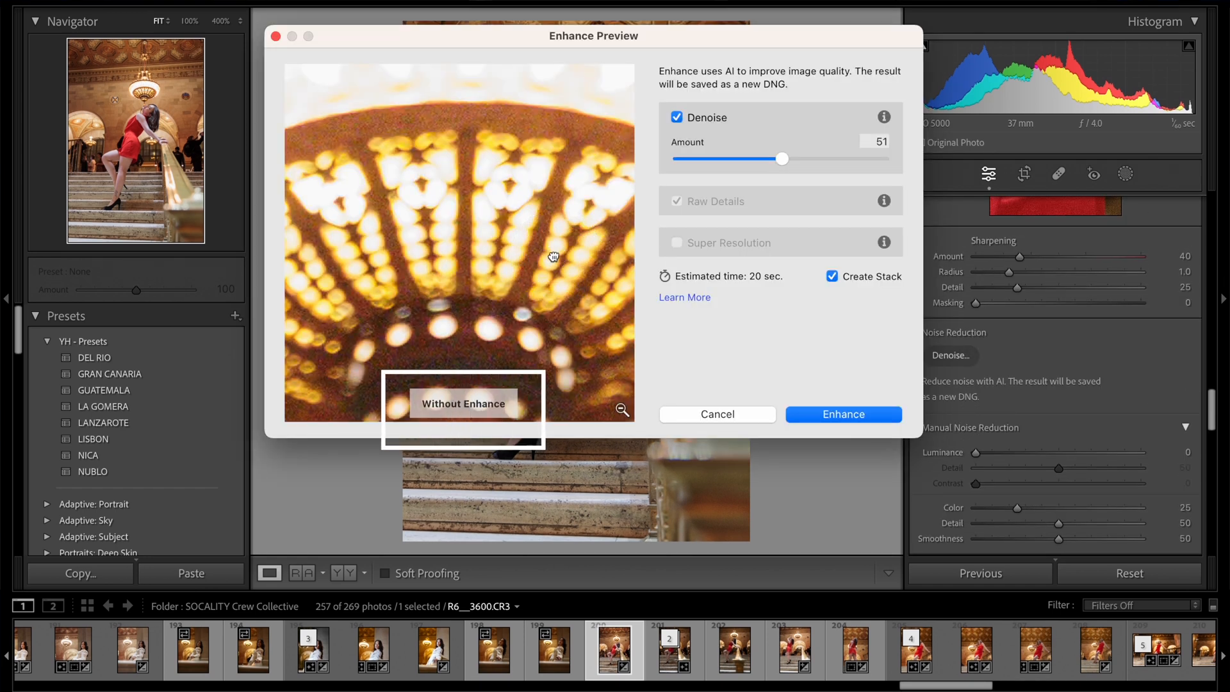
left_click(462, 403)
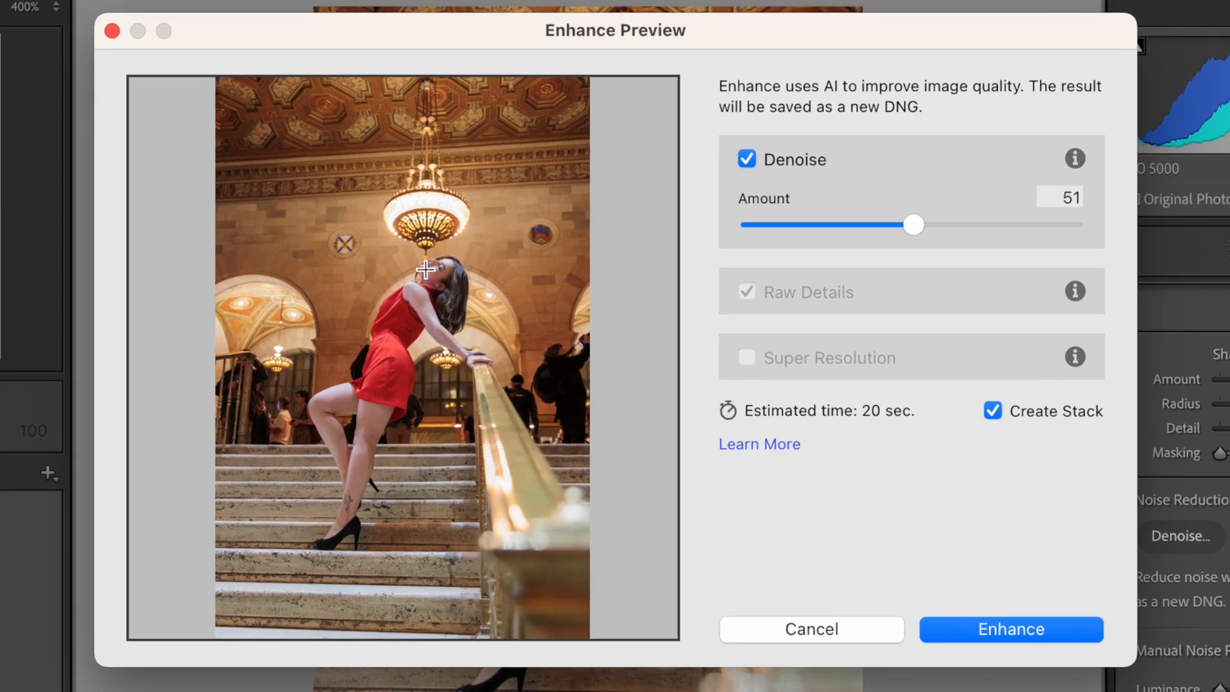
left_click(424, 270)
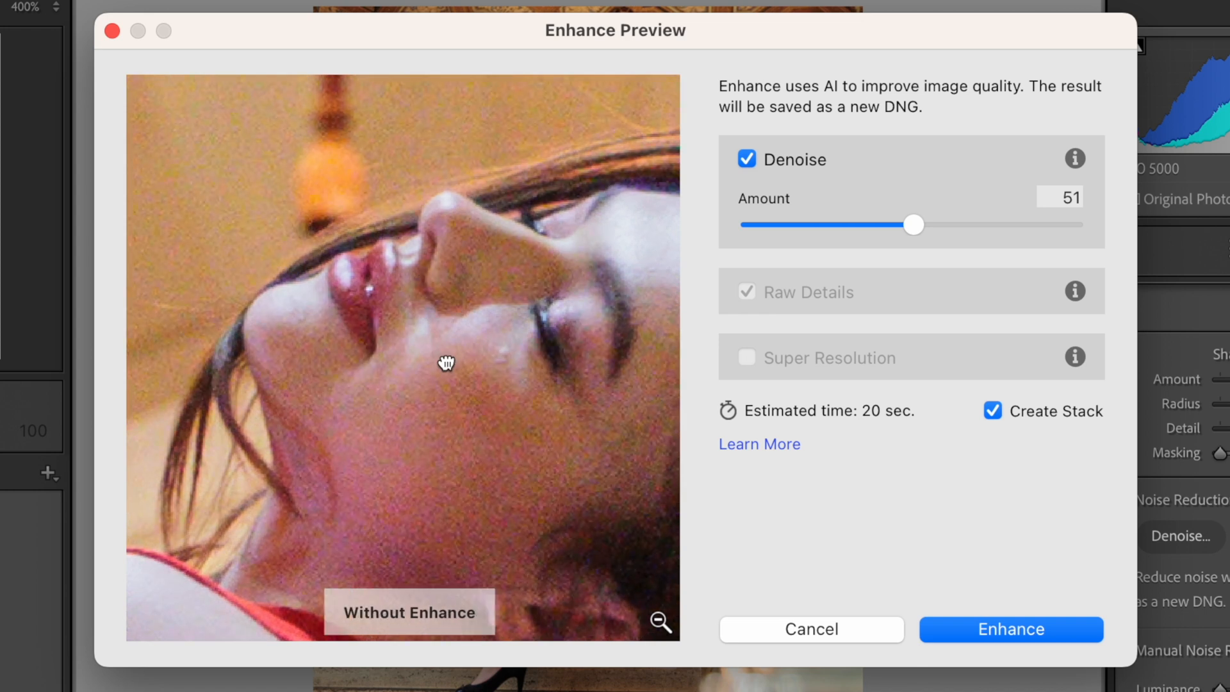
left_click(408, 613)
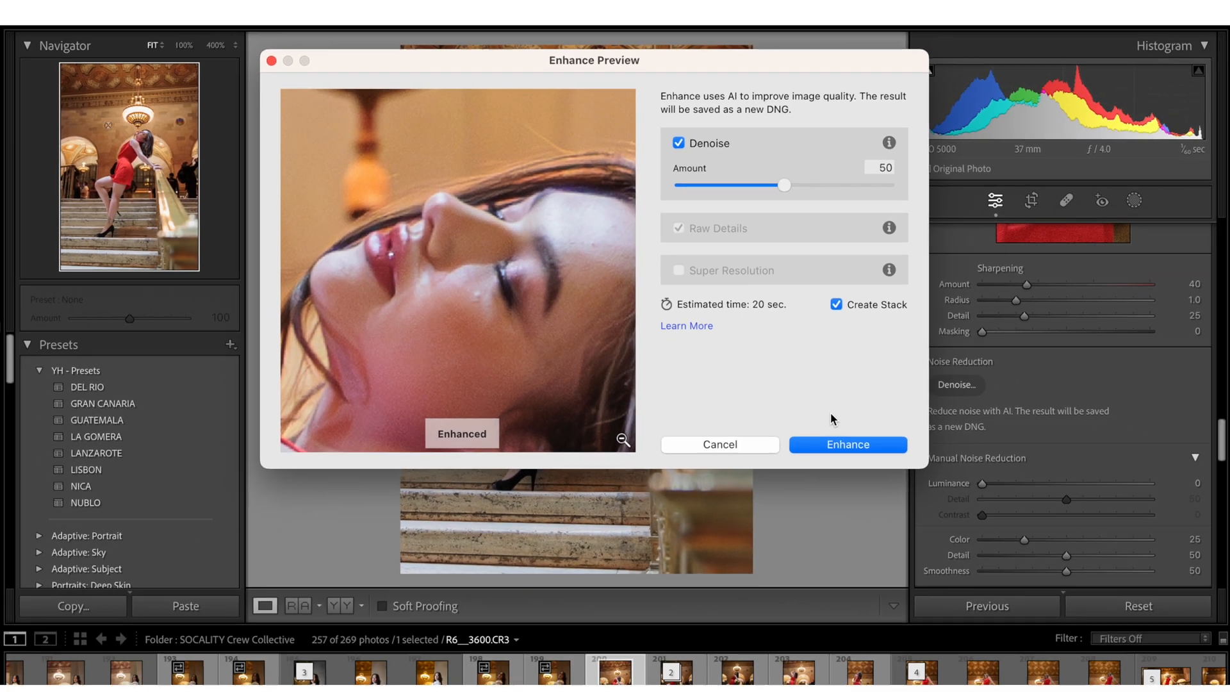
- Enhance to create the AI-denoised DNG copy and compare the face against the noisy original
left_click(847, 444)
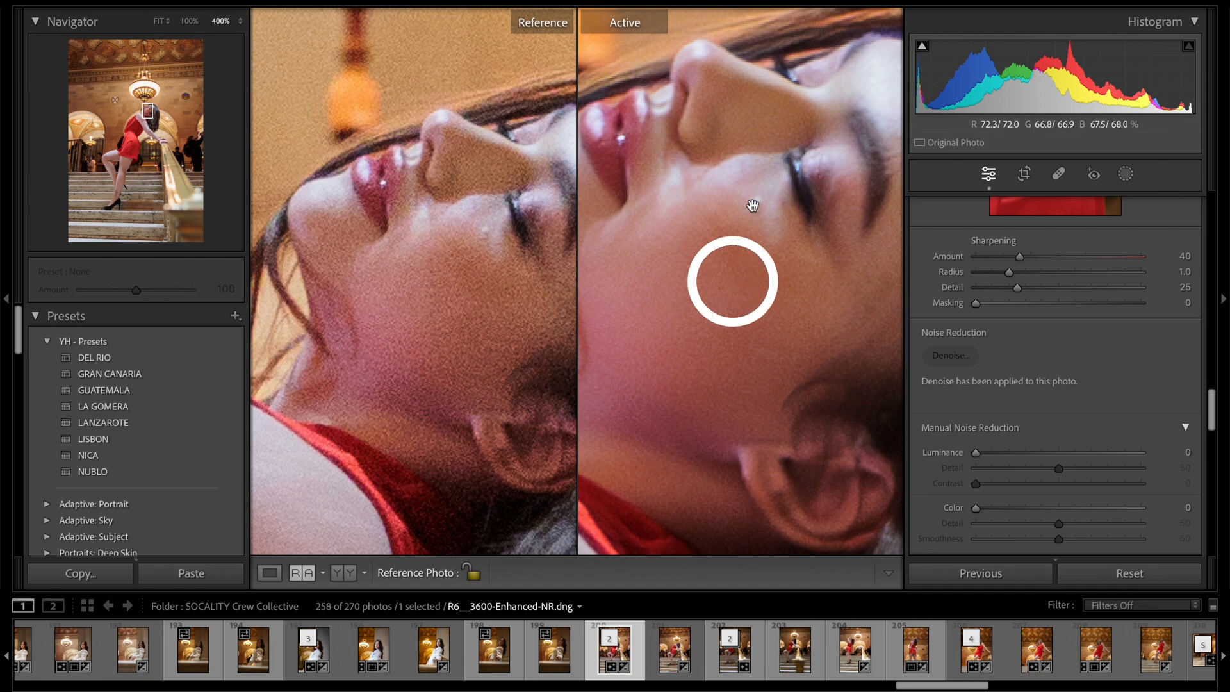
right_click(665, 650)
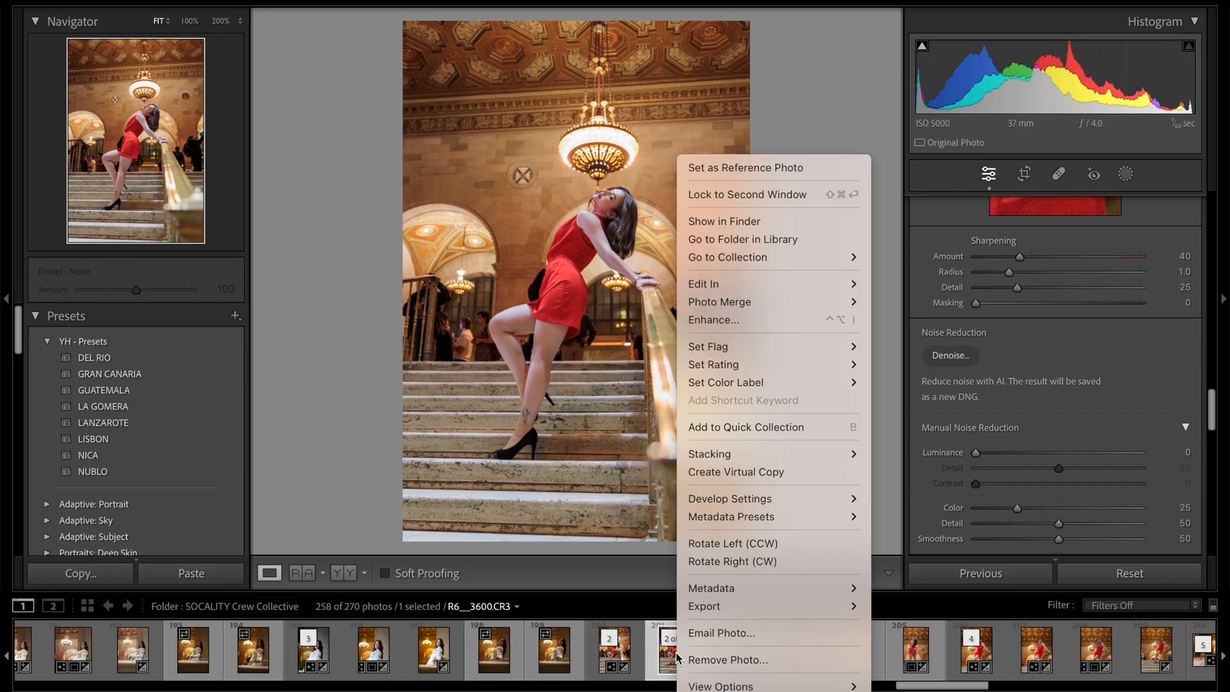
mouse_move(703, 283)
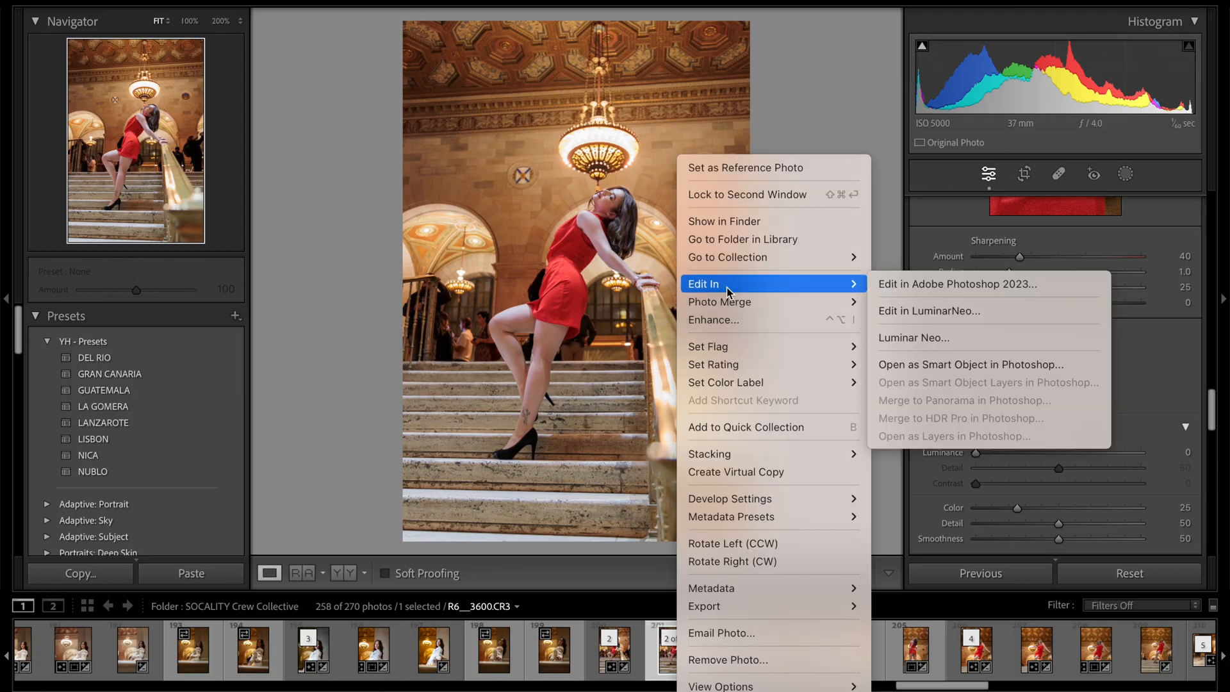
mouse_move(925, 337)
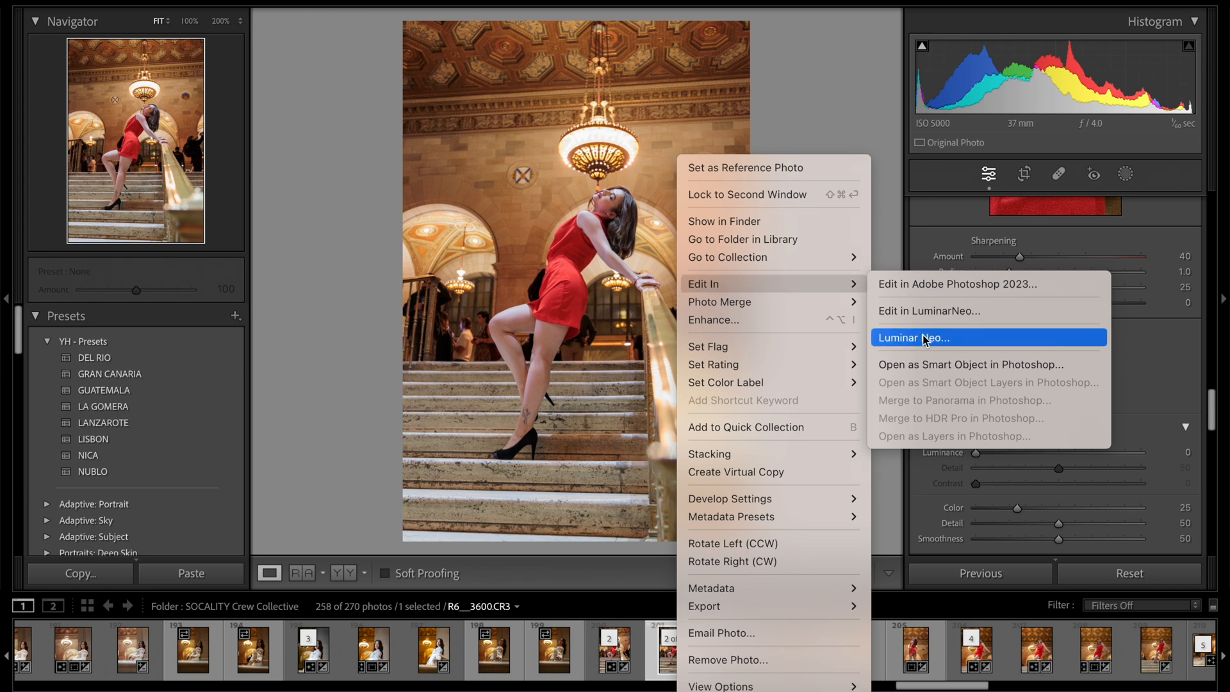
- Send the portrait to Luminar Neo via Edit In
left_click(926, 337)
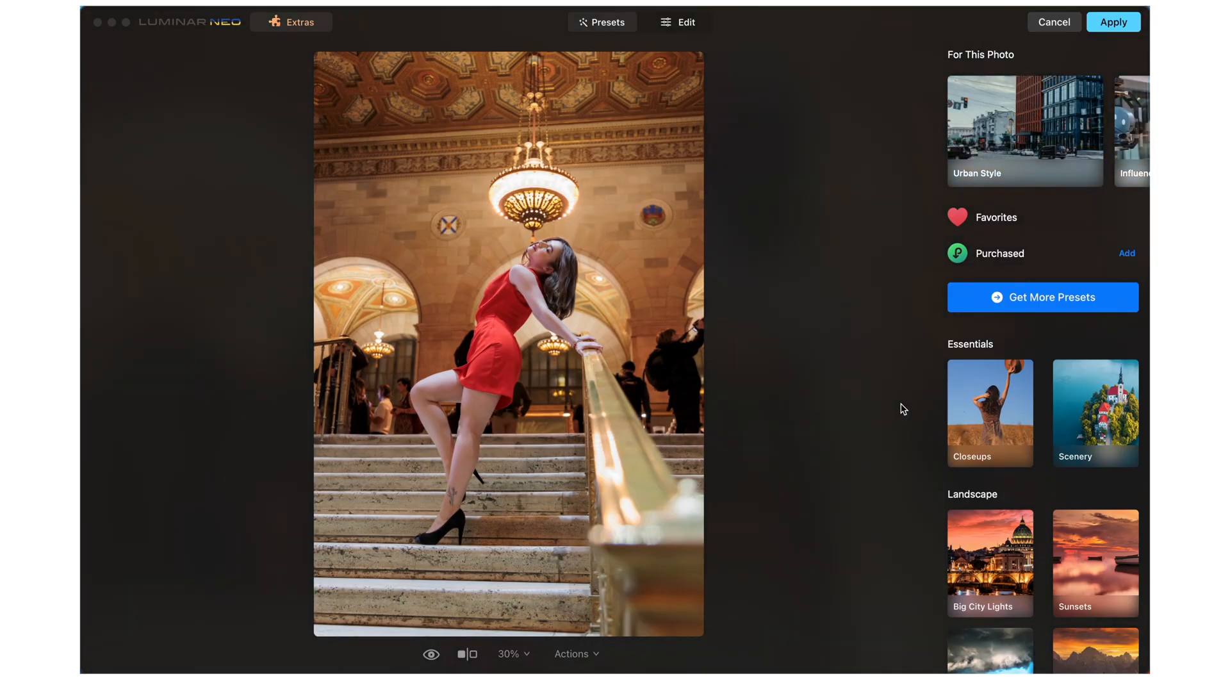
- Switch to the Edit tools and view the model's face at 300% magnification
left_click(683, 21)
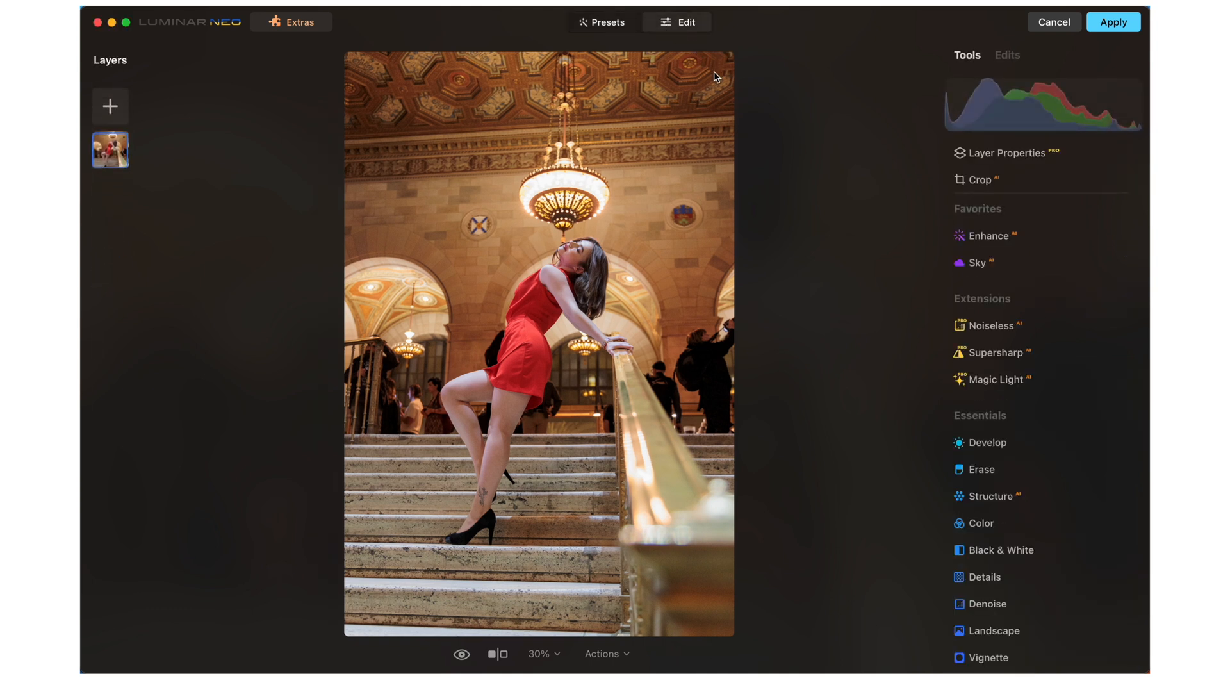
left_click(543, 653)
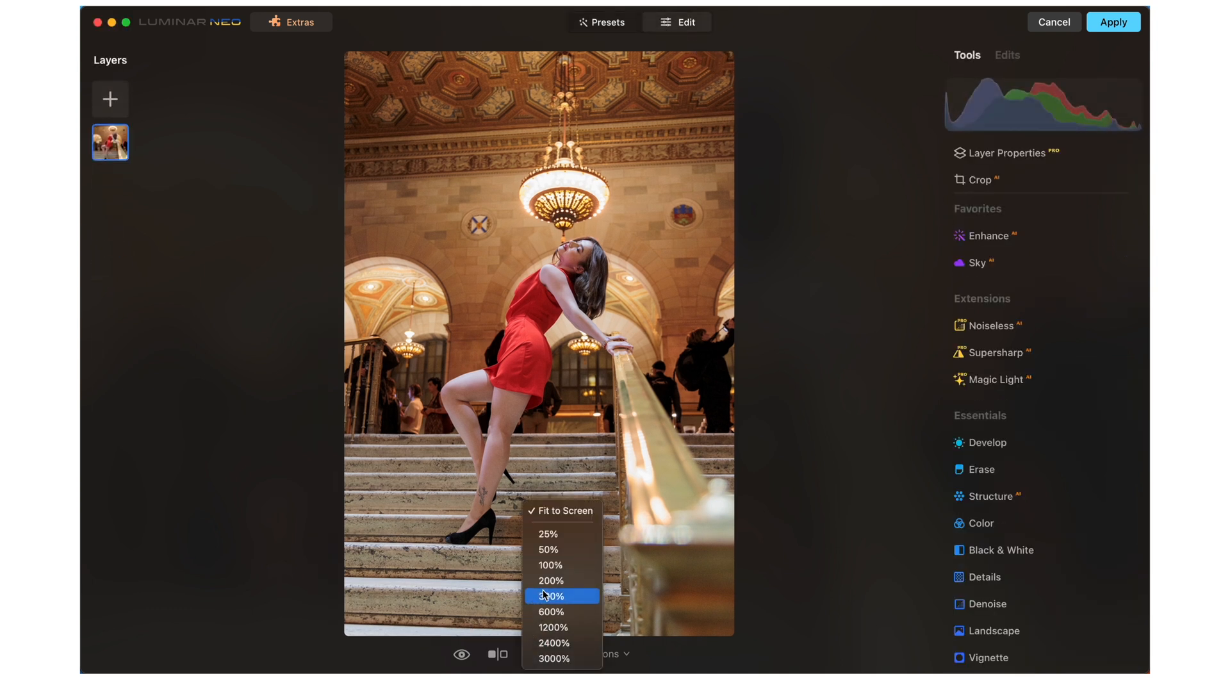
left_click(551, 596)
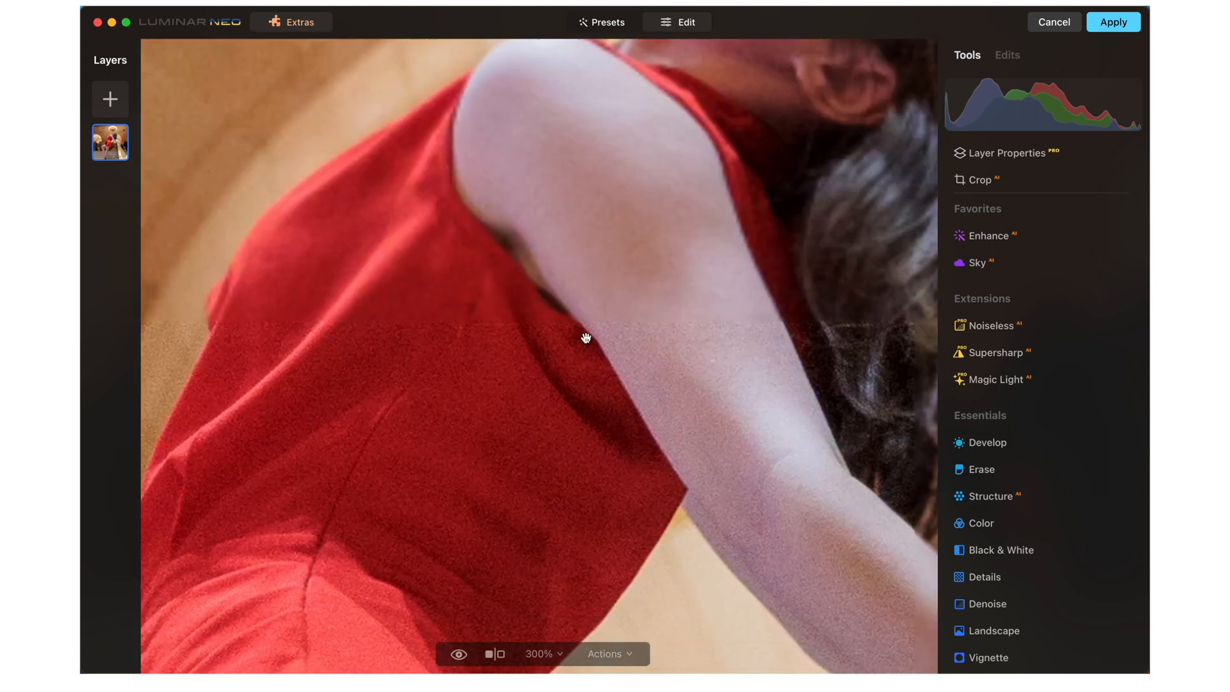
left_click_drag(586, 339, 550, 670)
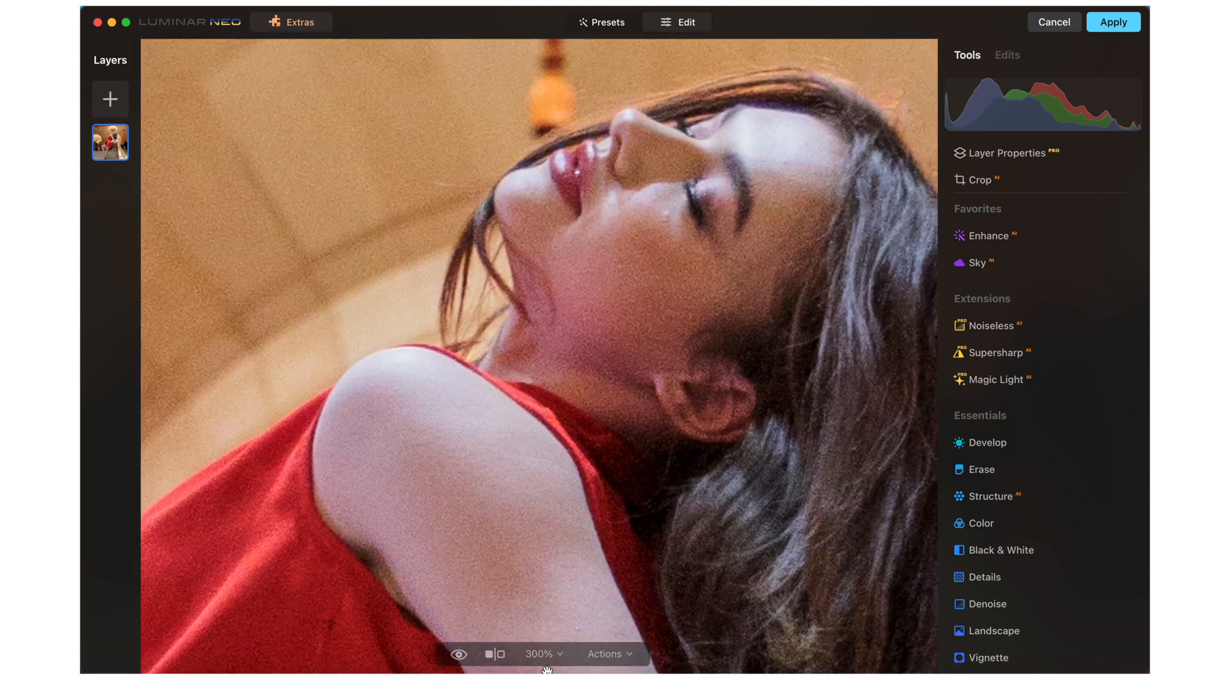
- Apply Noiseless AI denoising at the Middle level and return the result to Lightroom
left_click(991, 324)
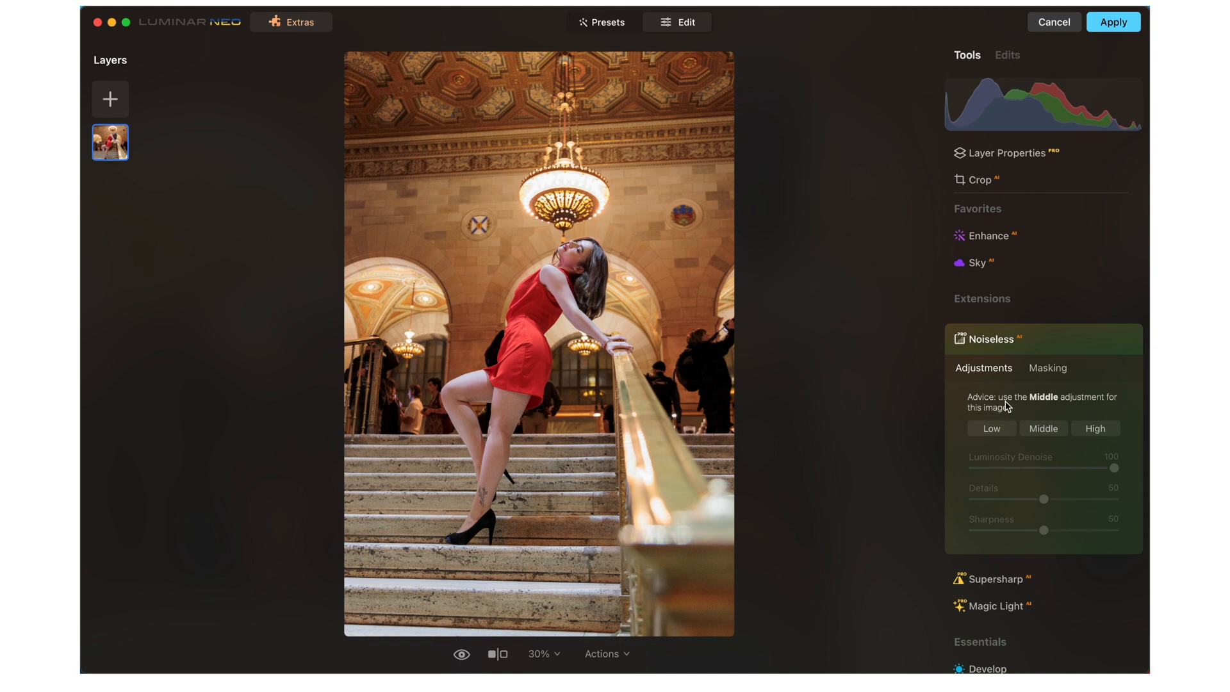
mouse_move(1033, 410)
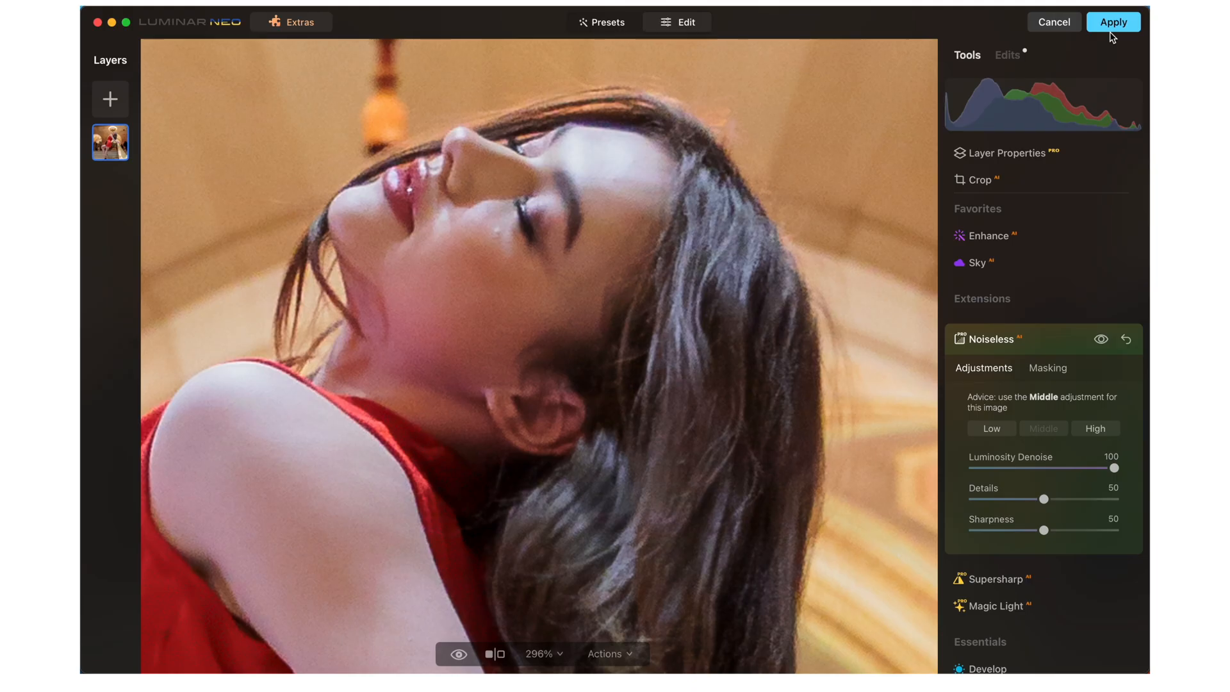
left_click(1111, 22)
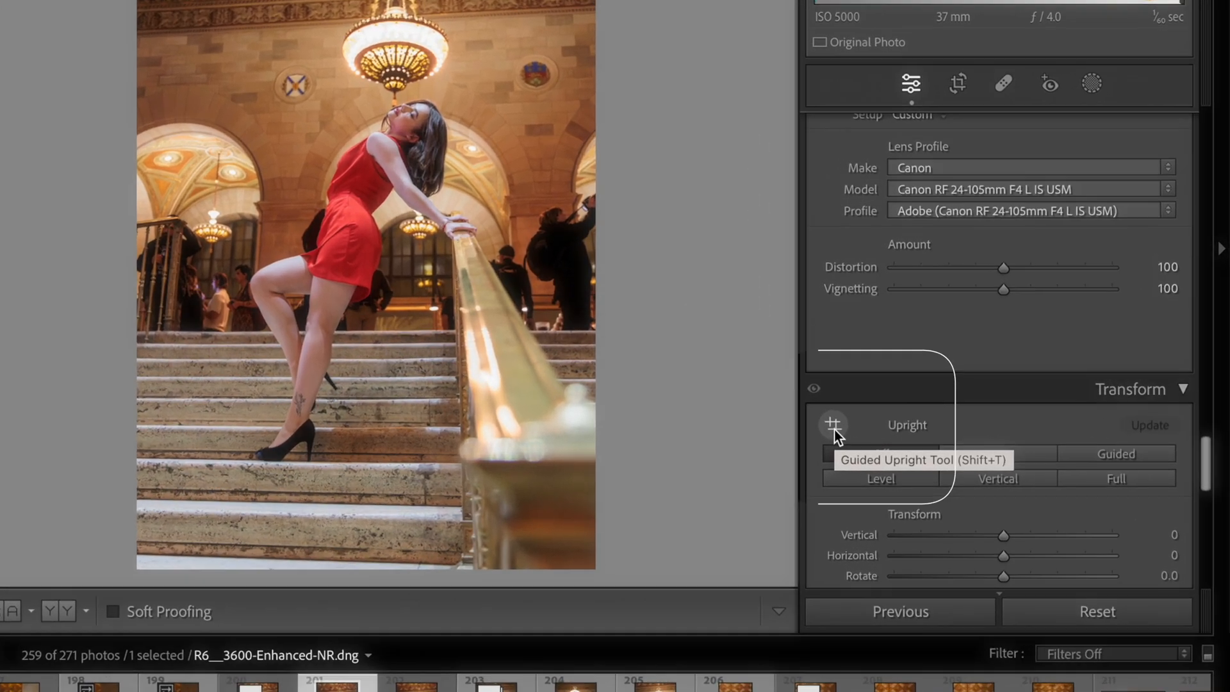
- Engage Guided Upright in Transform to straighten the architecture on the denoised copy
left_click(832, 424)
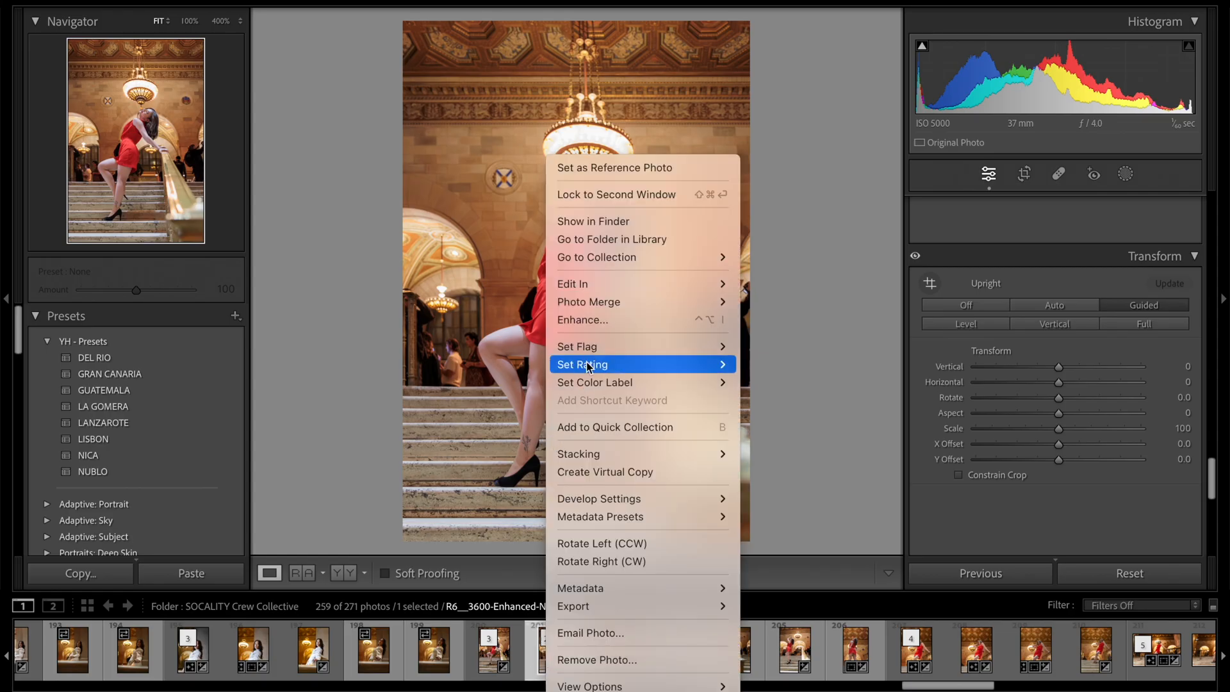
mouse_move(573, 283)
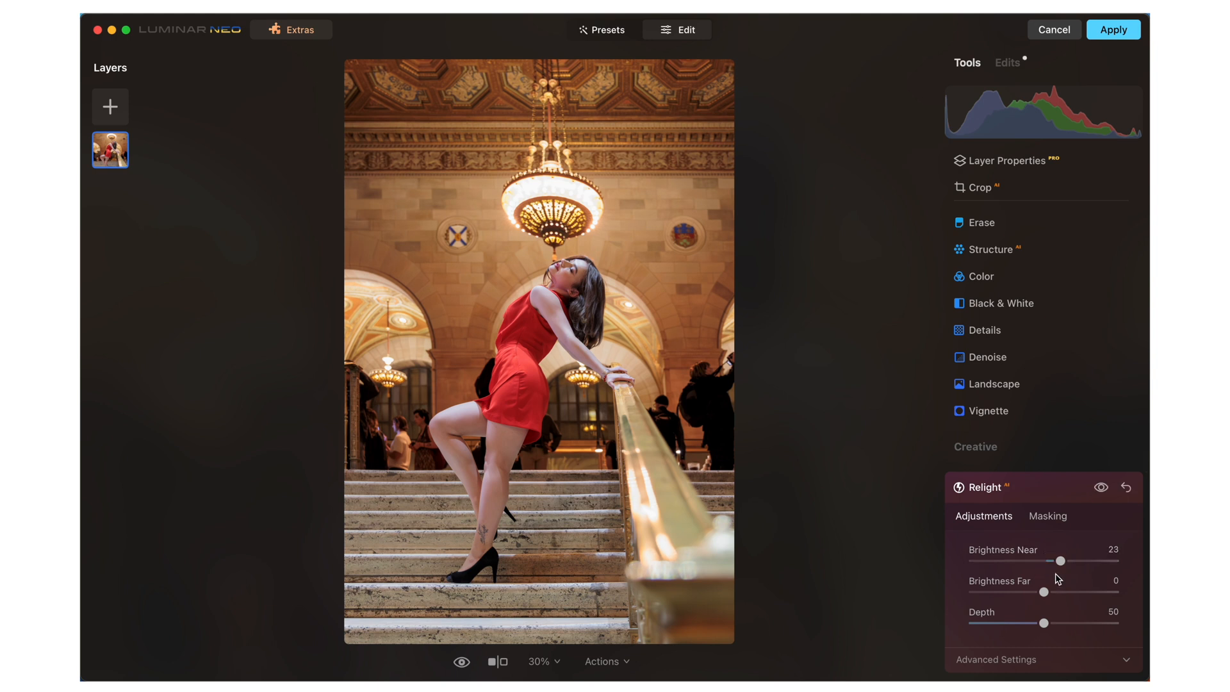
- Set Relight Brightness Far to -19 and compare the result against the original
left_click_drag(1065, 592, 1031, 592)
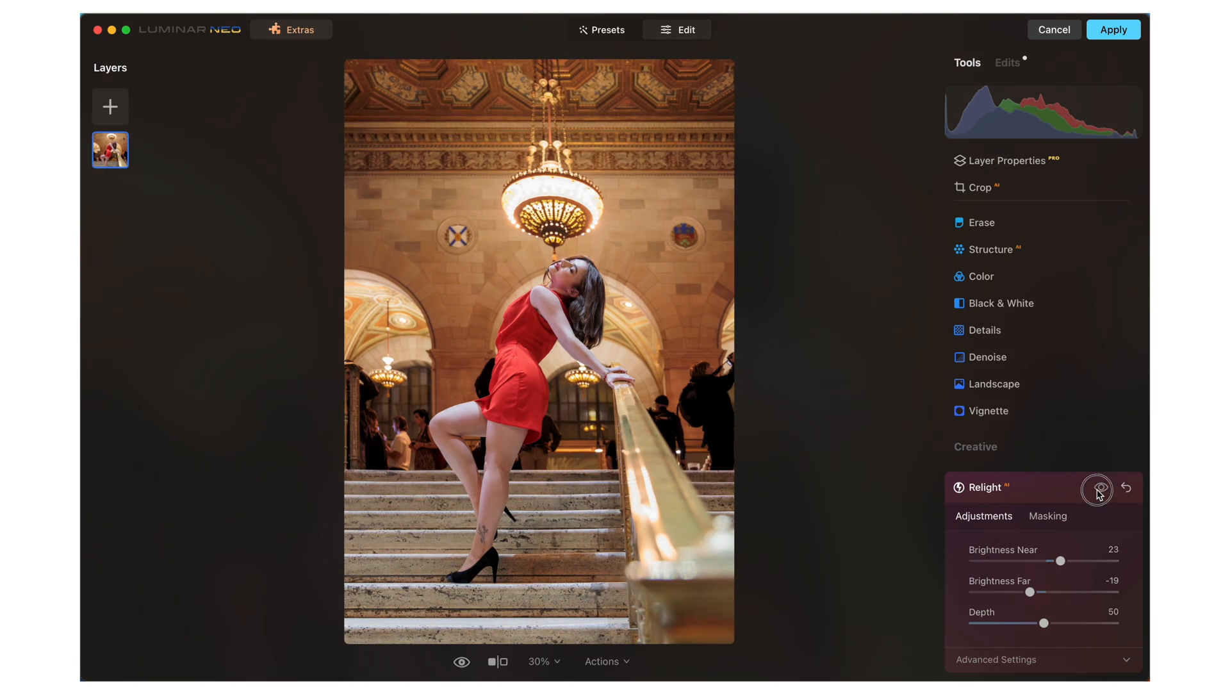
left_click(1097, 488)
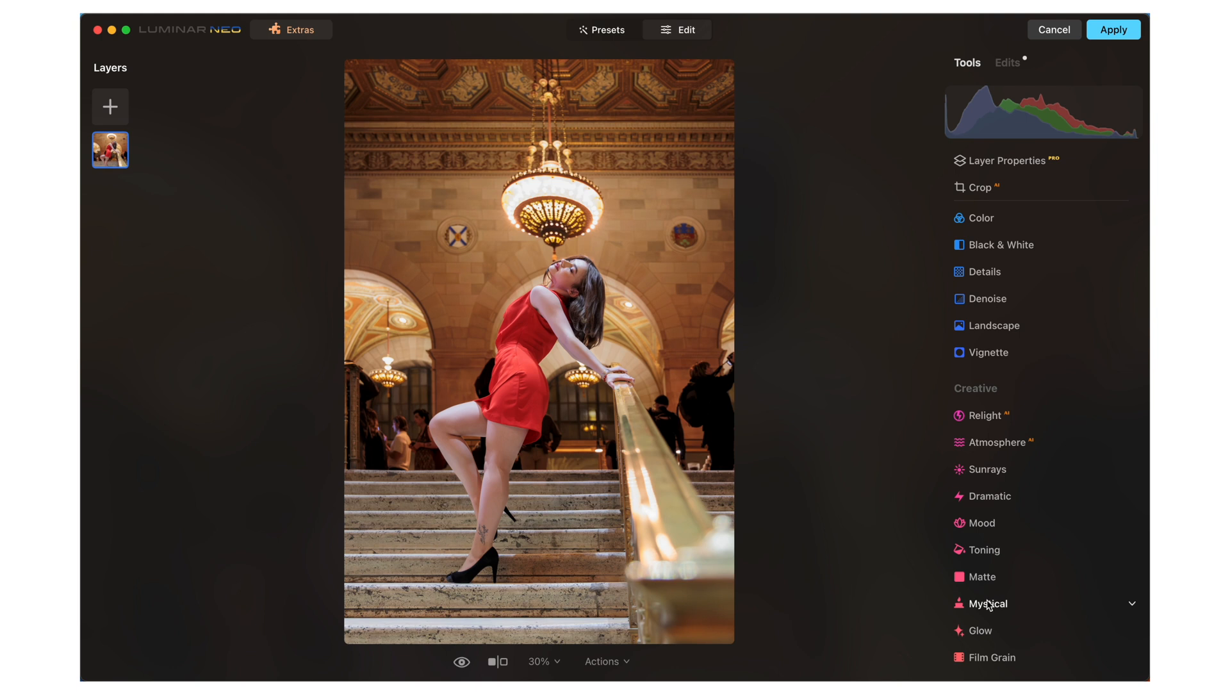
- Add a soft Mystical glow at amount 28
left_click(991, 604)
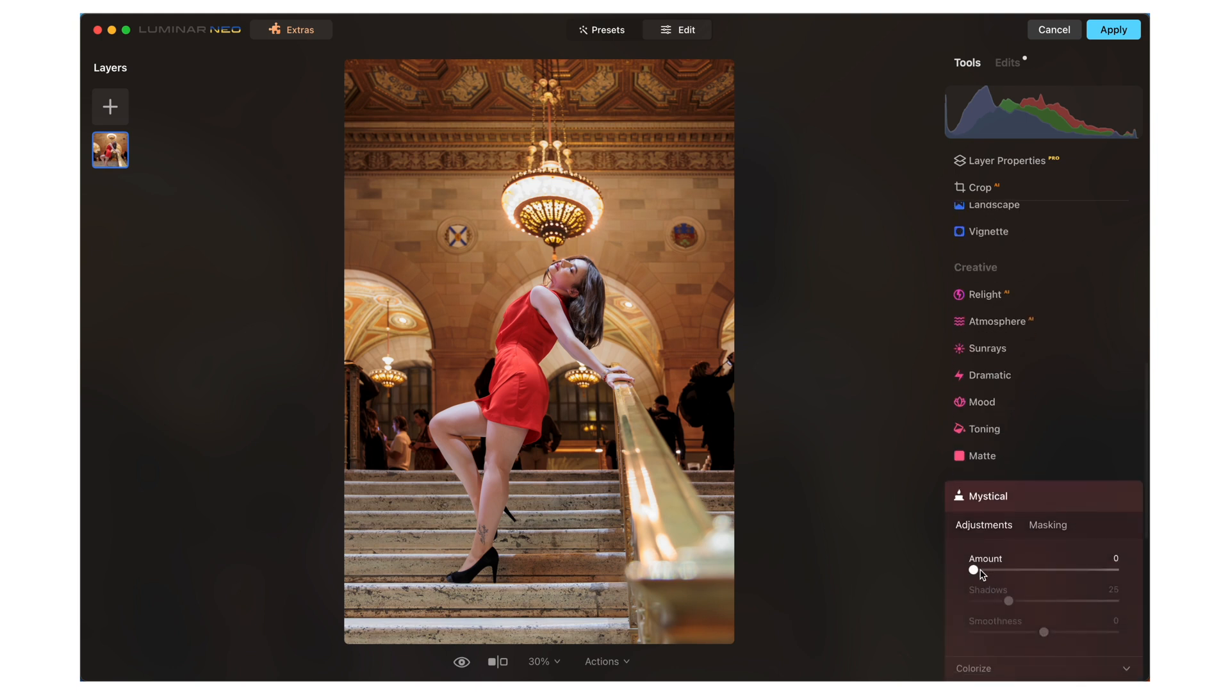
left_click_drag(973, 570, 998, 570)
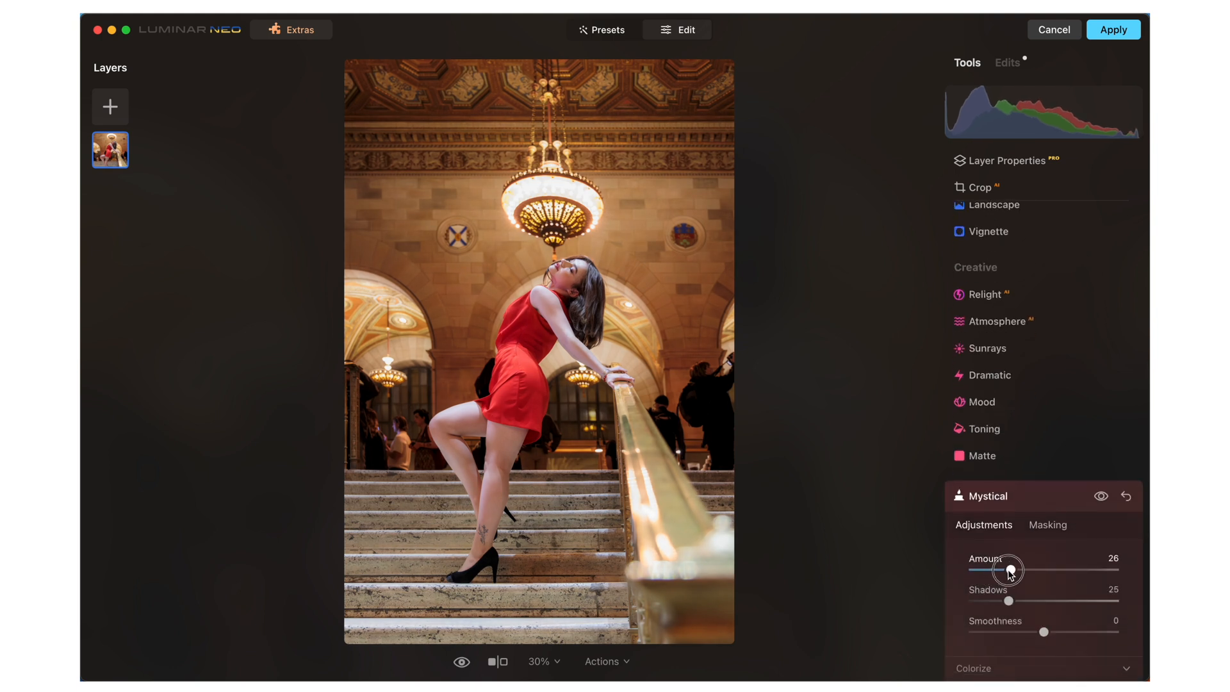
left_click_drag(998, 570, 1012, 570)
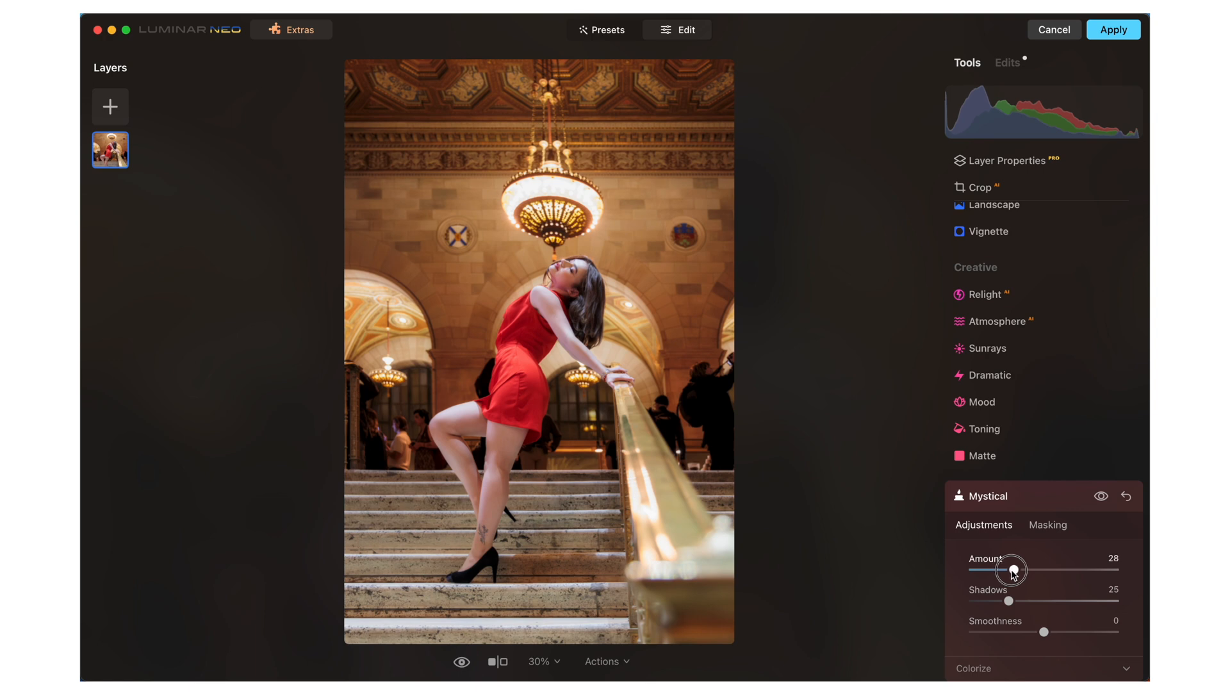